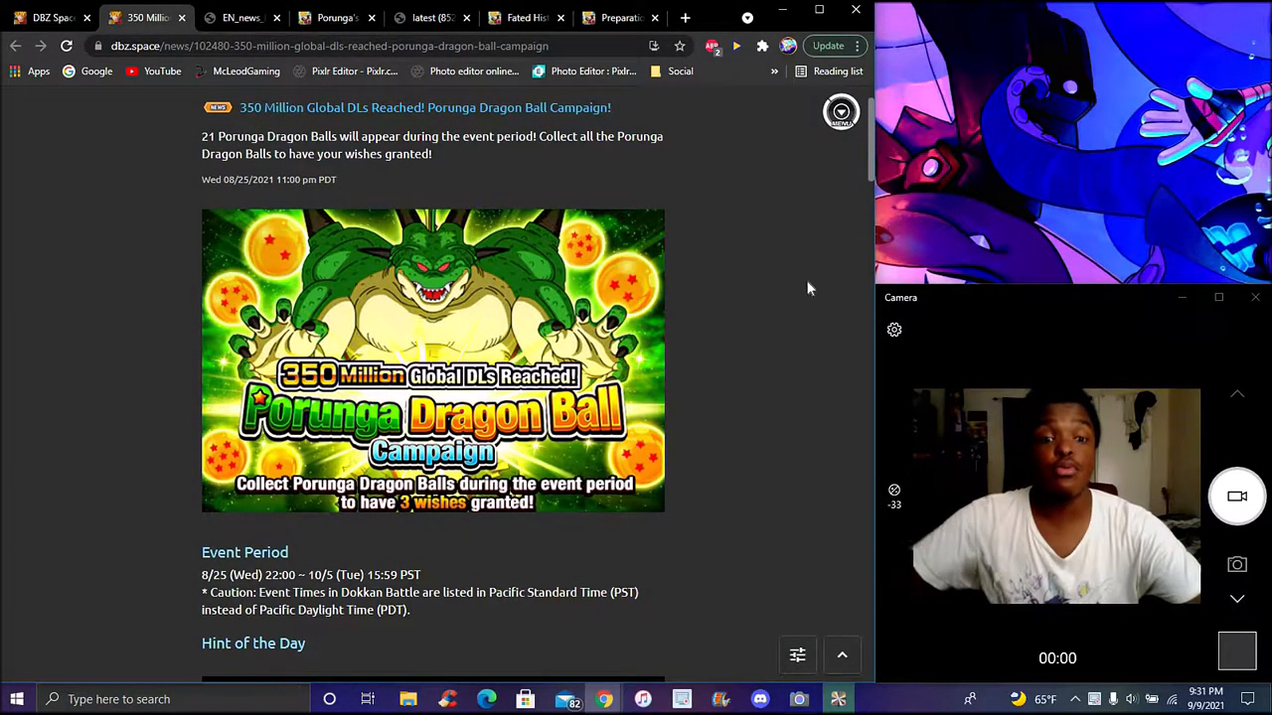
Scroll the campaign announcement, then view the Porunga wish list image in the EN_news tab
scroll("down", 3)
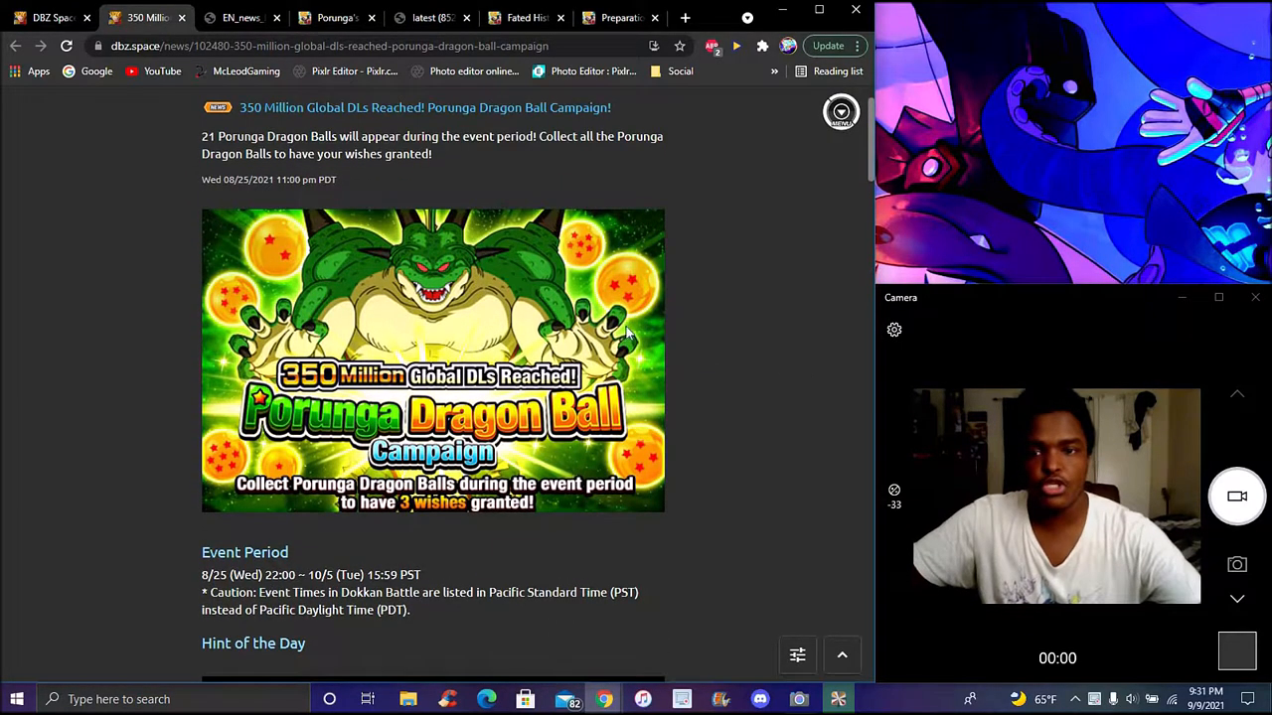
left_click(238, 16)
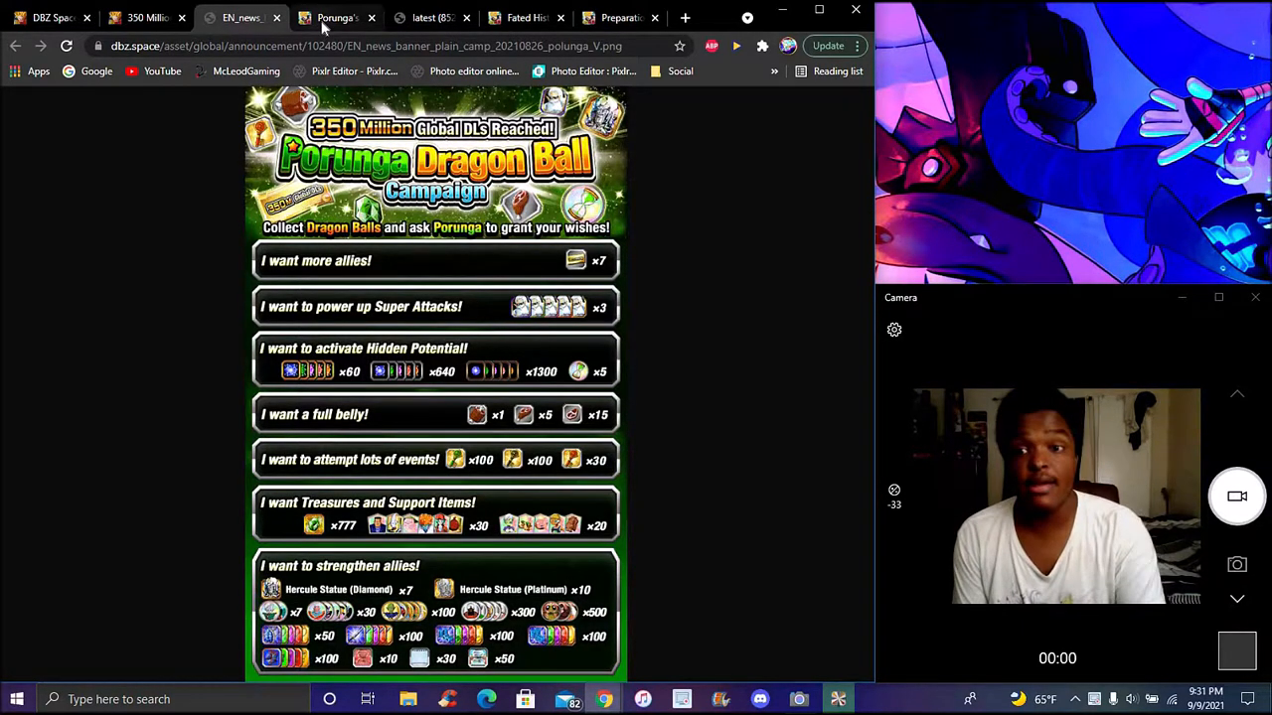
Check the Porunga's Wishes hint table, then view the Fated History: The Saiyan in Rebellion banner
left_click(336, 18)
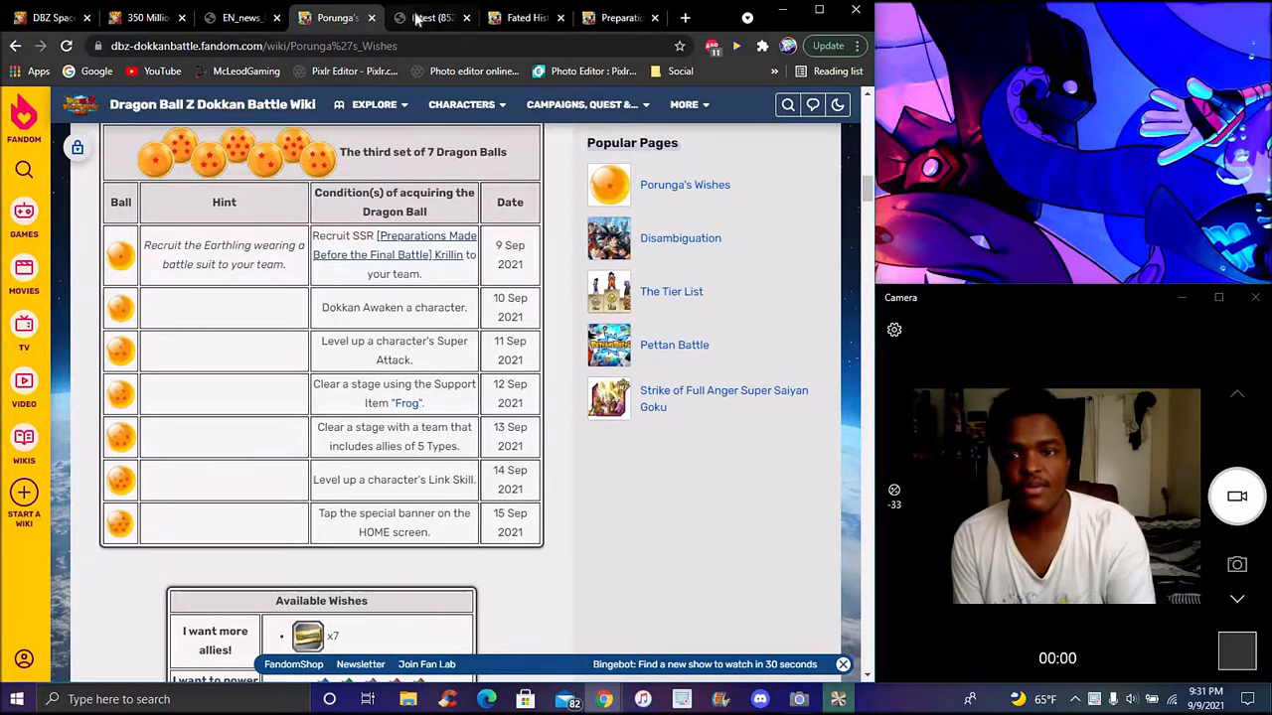
left_click(427, 18)
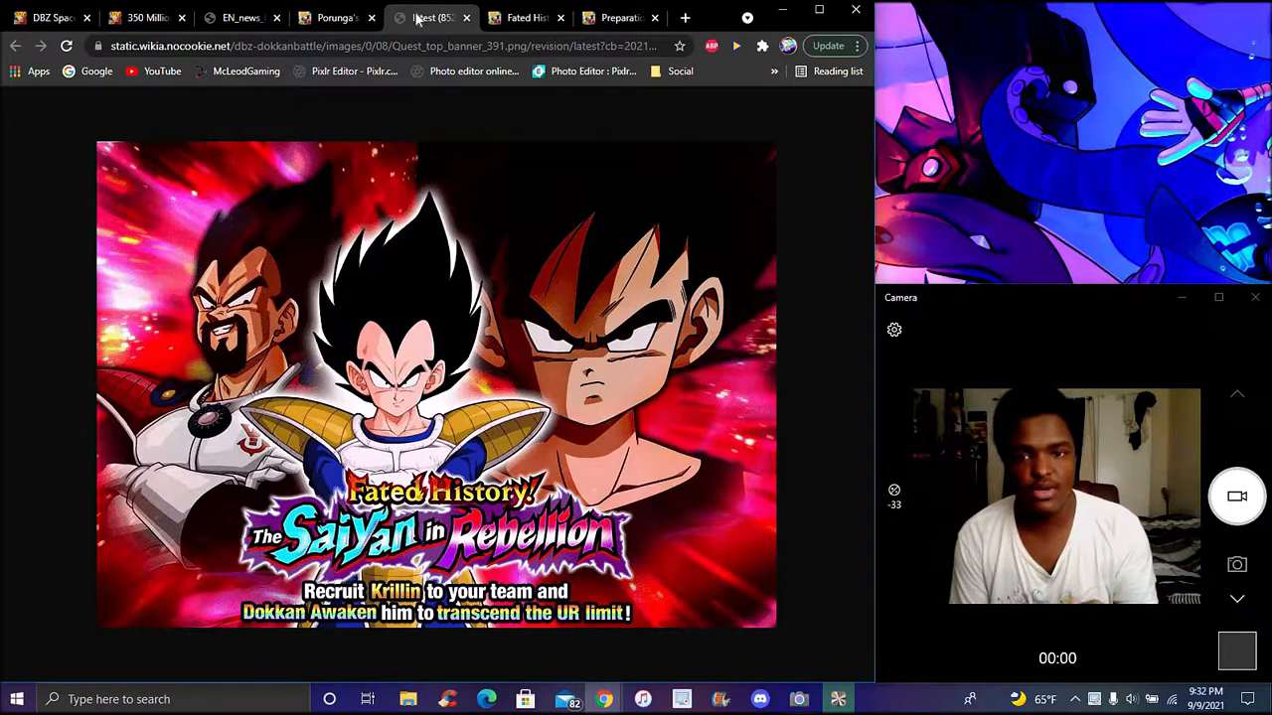
Review the Fated History event stage drops, then the Preparations Krillin reward card page
left_click(526, 18)
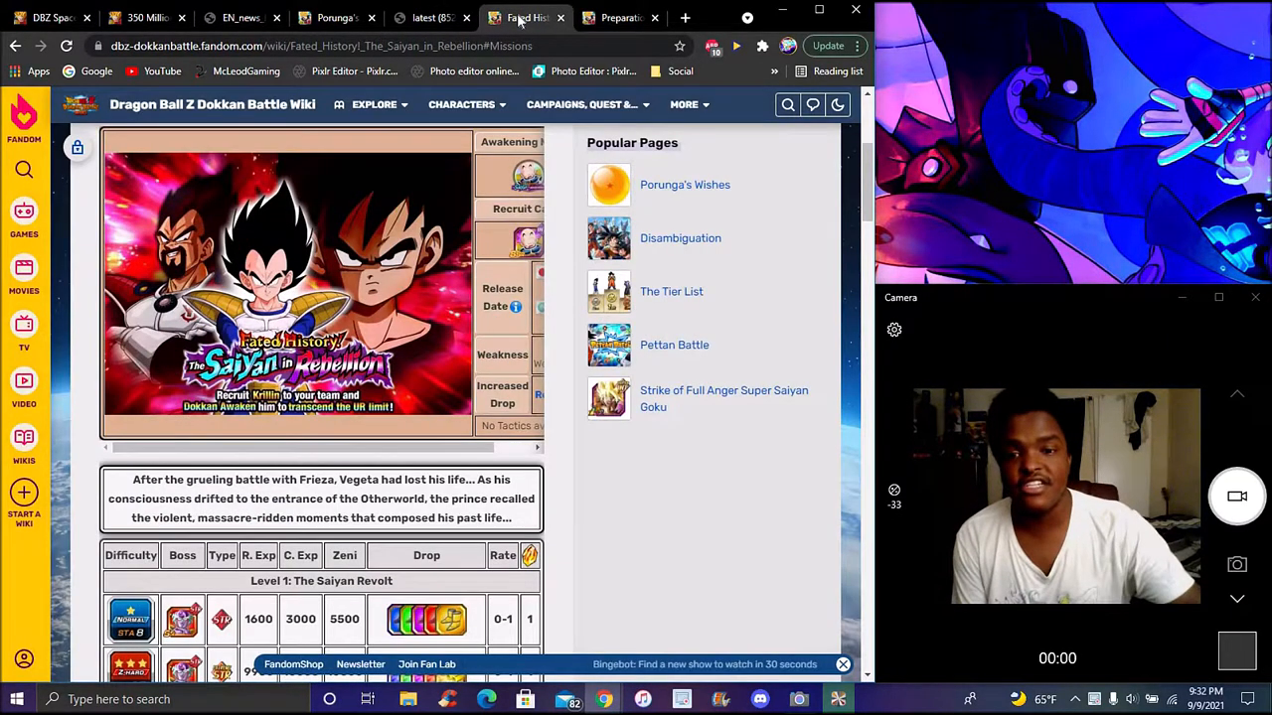
scroll("down", 3)
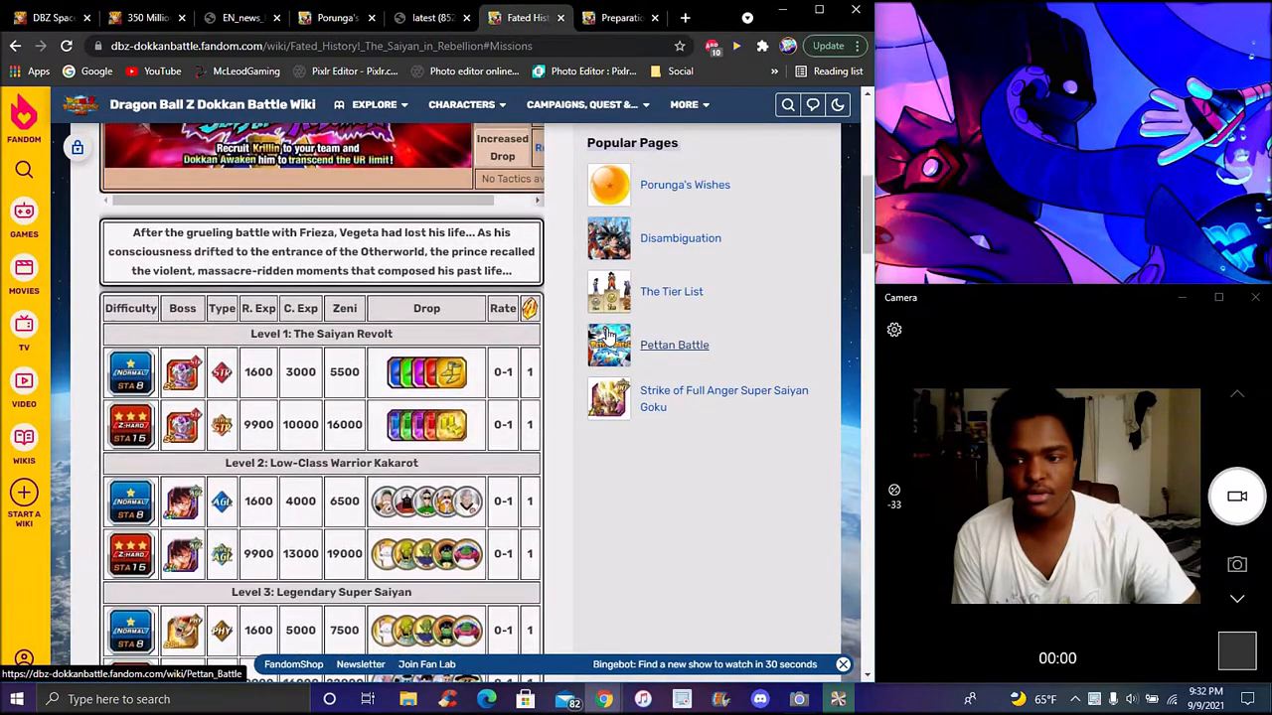
scroll("down", 3)
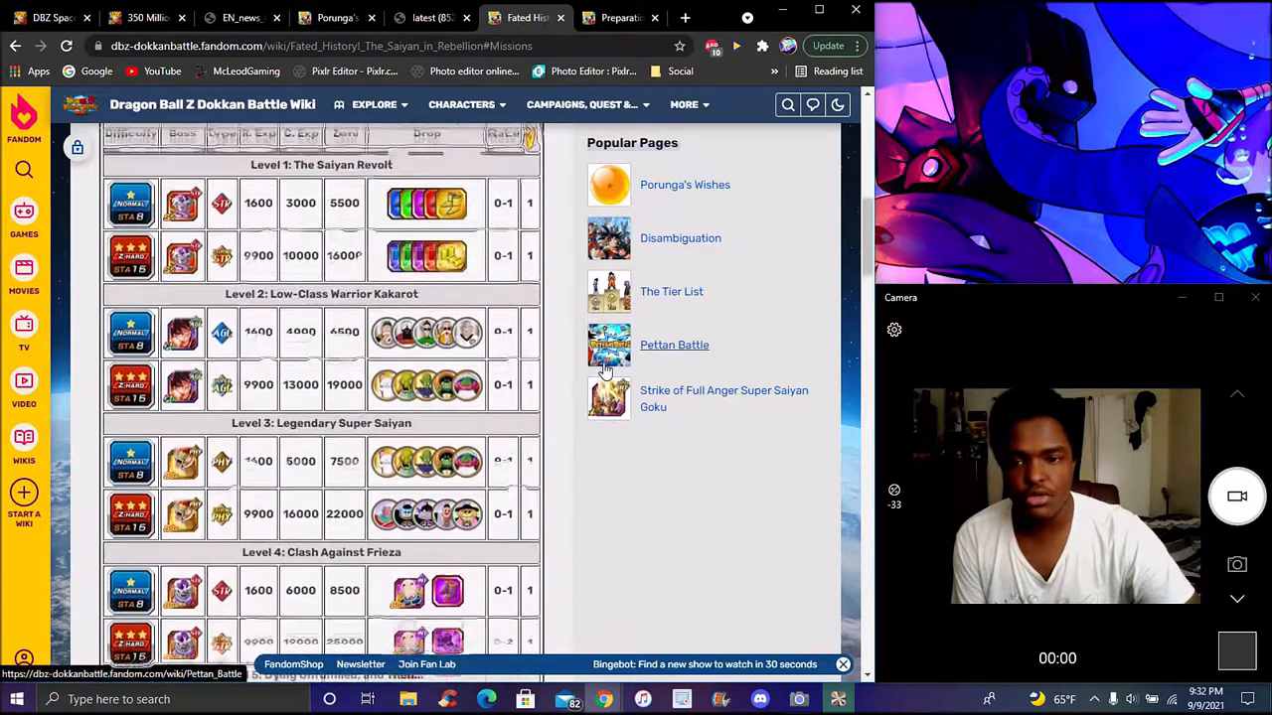
scroll("down", 3)
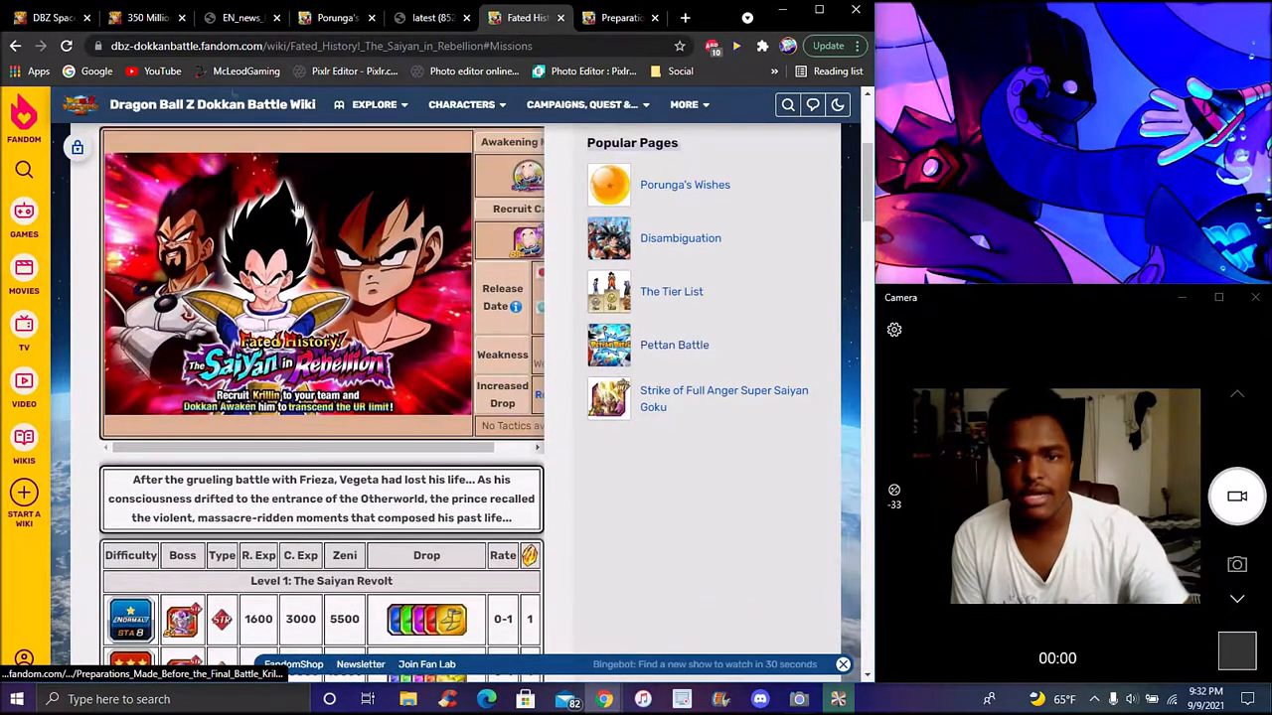
left_click(620, 18)
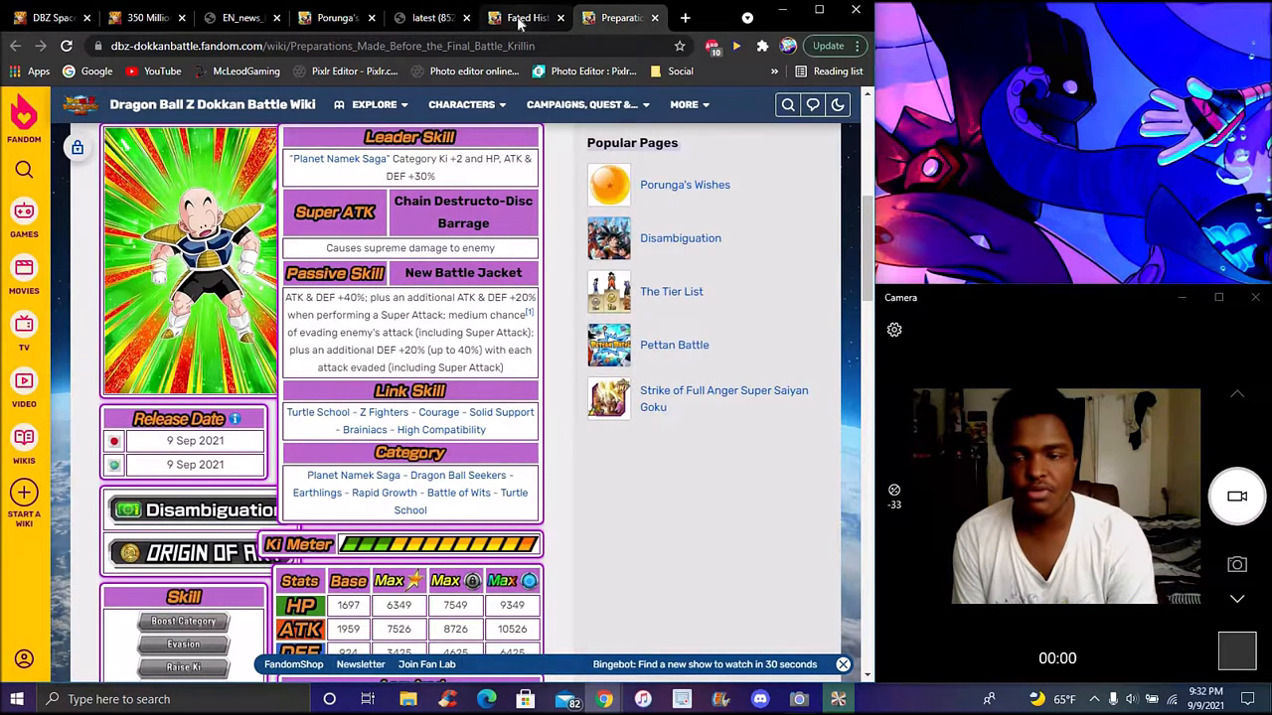
Return through the Porunga's Wishes page to the DBZ Space campaign announcement
left_click(336, 18)
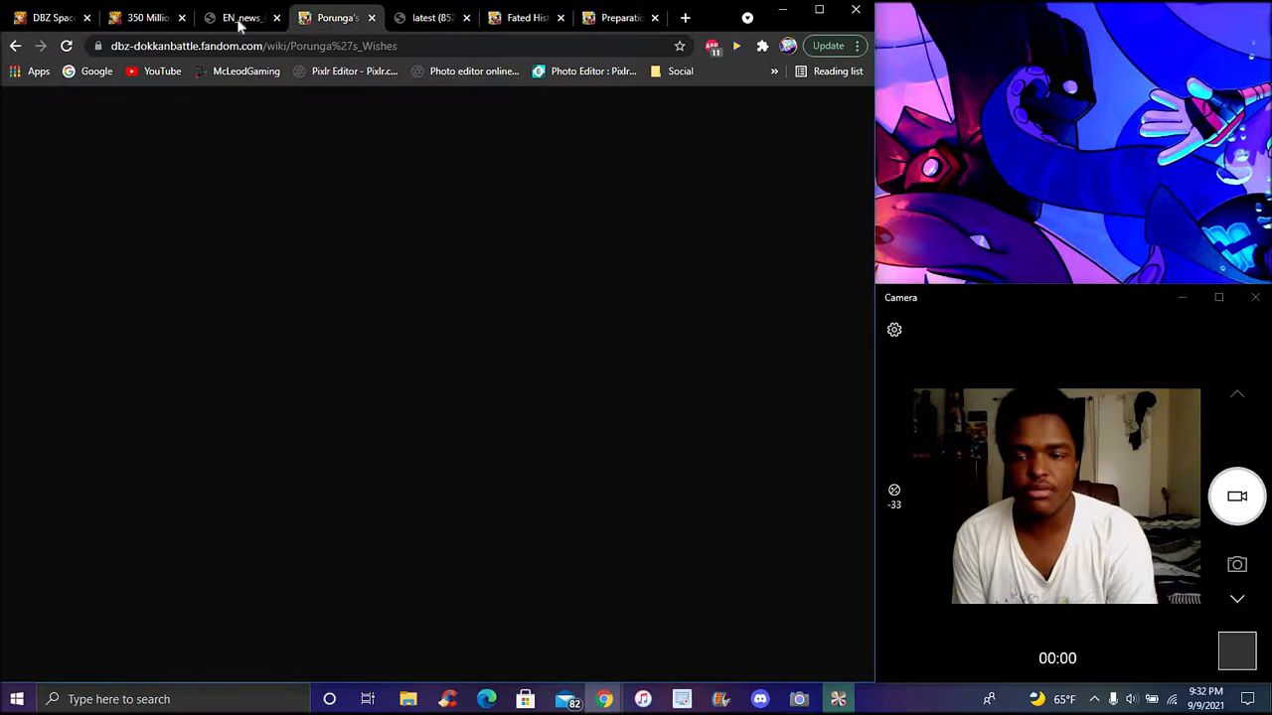
left_click(143, 18)
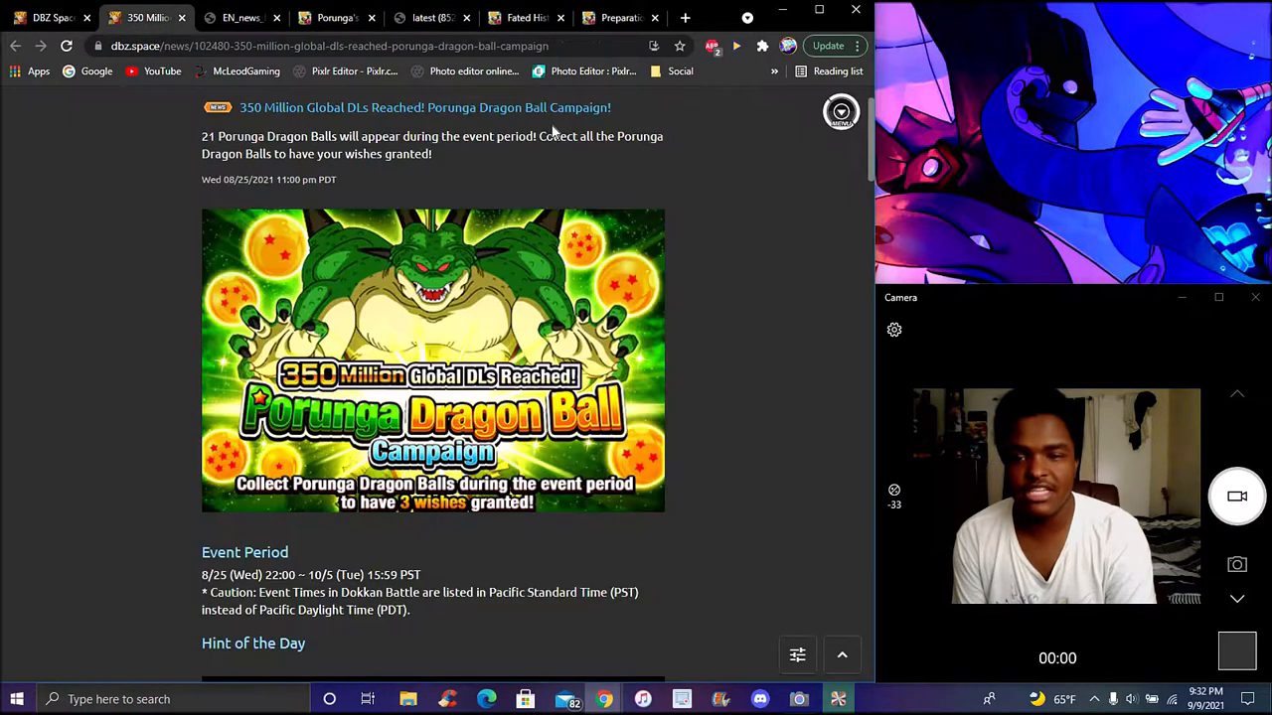
mouse_move(767, 197)
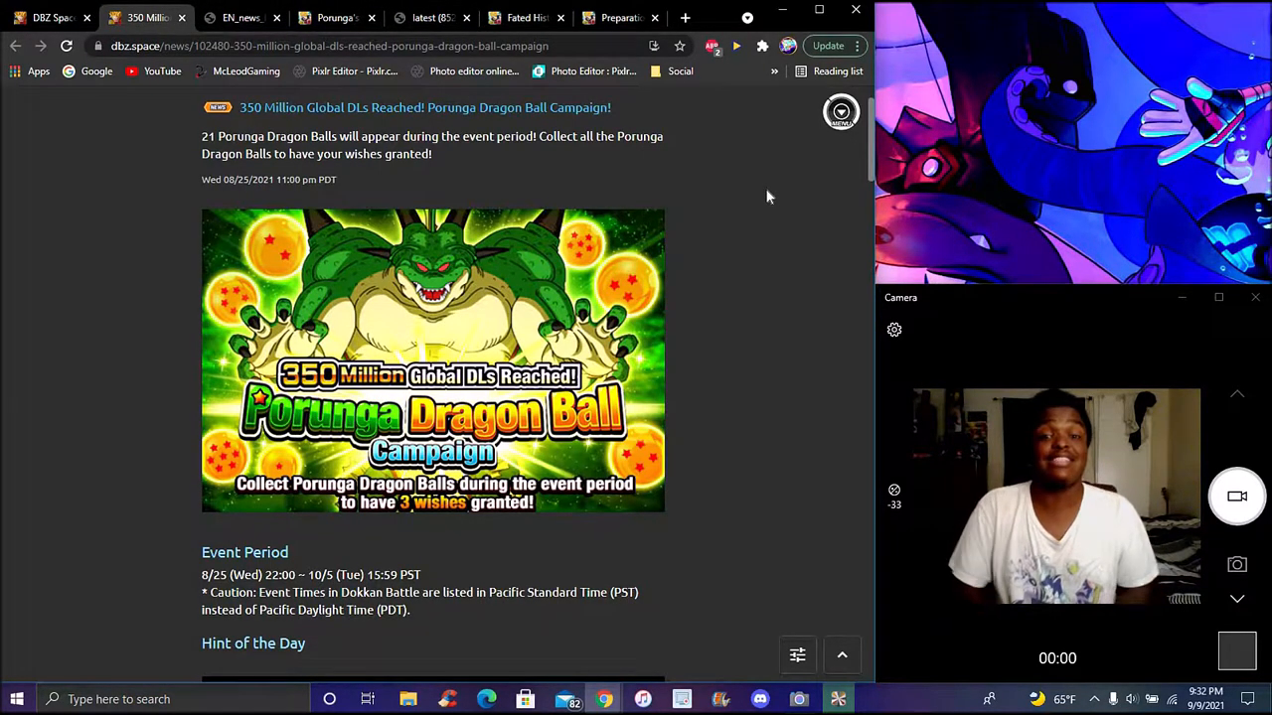